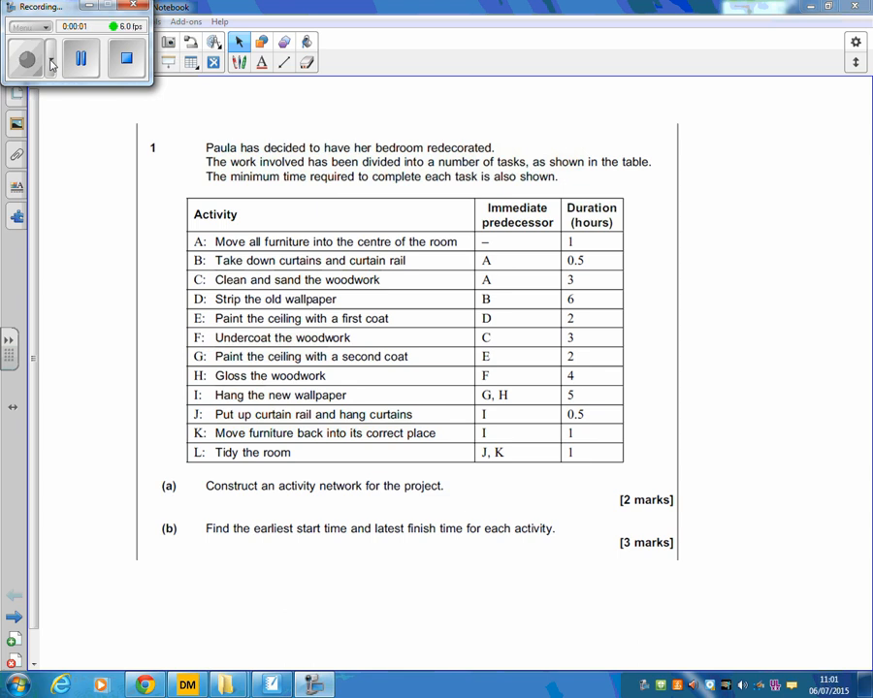
pyautogui.moveTo(379, 293)
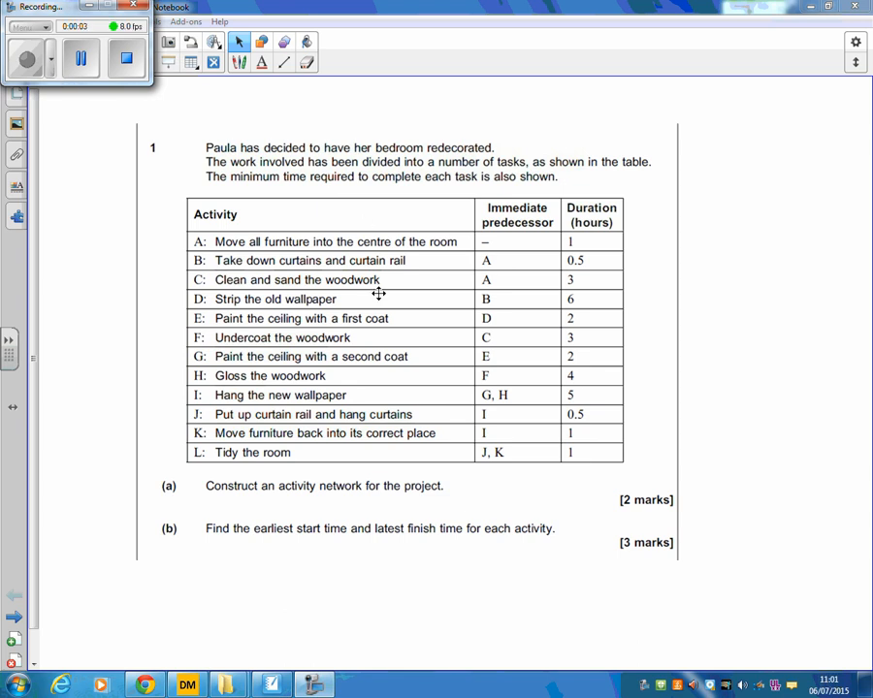
pyautogui.moveTo(608, 502)
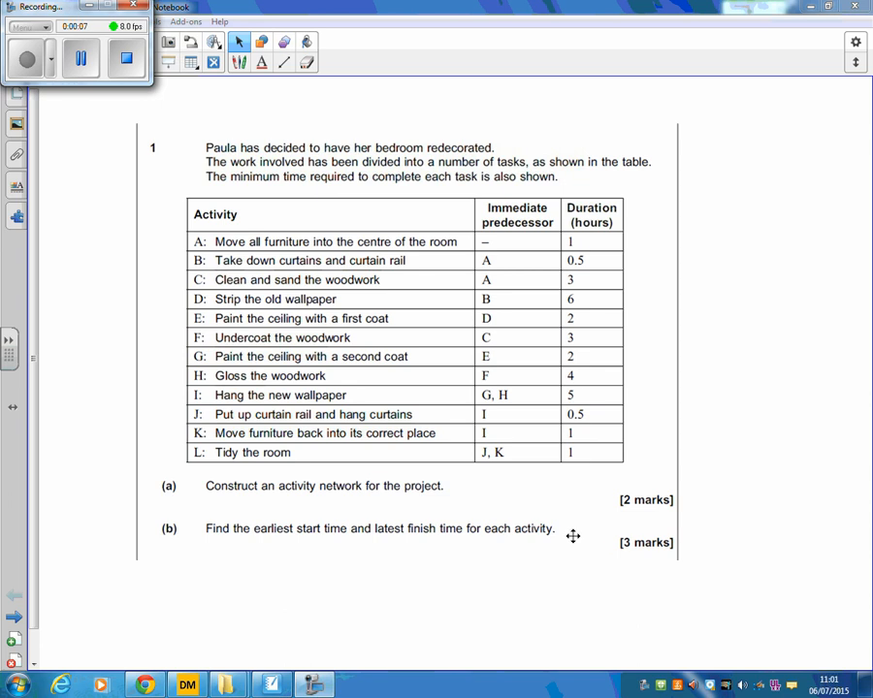
pyautogui.moveTo(432, 548)
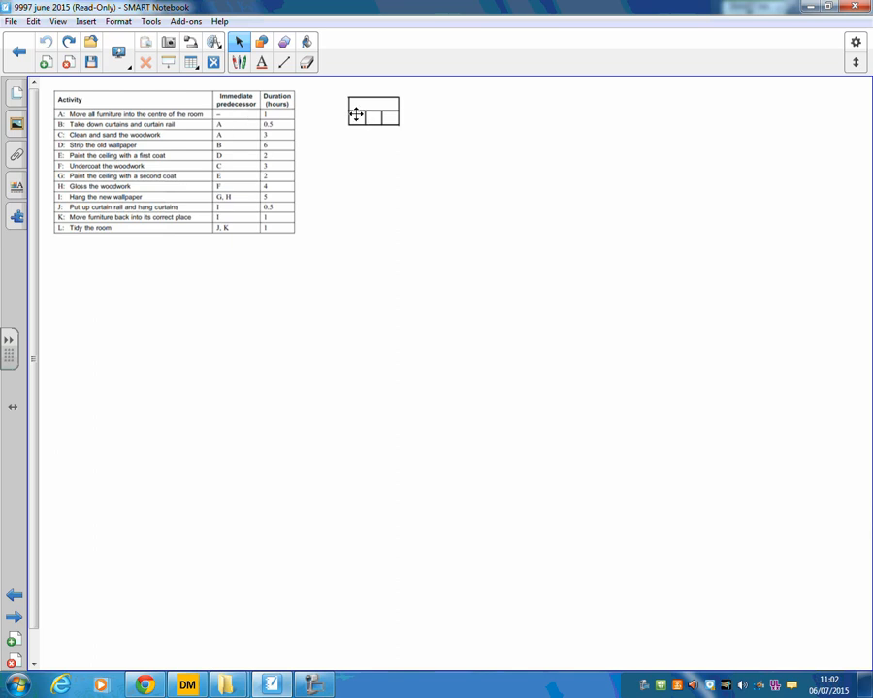
# Step: Duplicate the empty three-cell box and arrange copies into upper and lower rows, plus one where they meet
pyautogui.moveTo(371, 109); pyautogui.dragTo(240, 274)
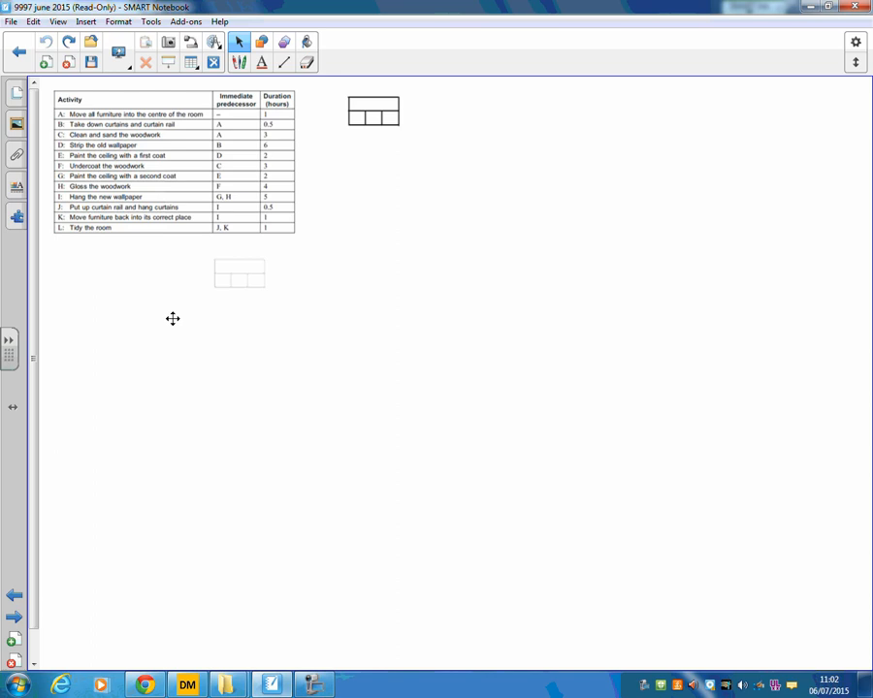
pyautogui.moveTo(240, 272); pyautogui.dragTo(83, 354)
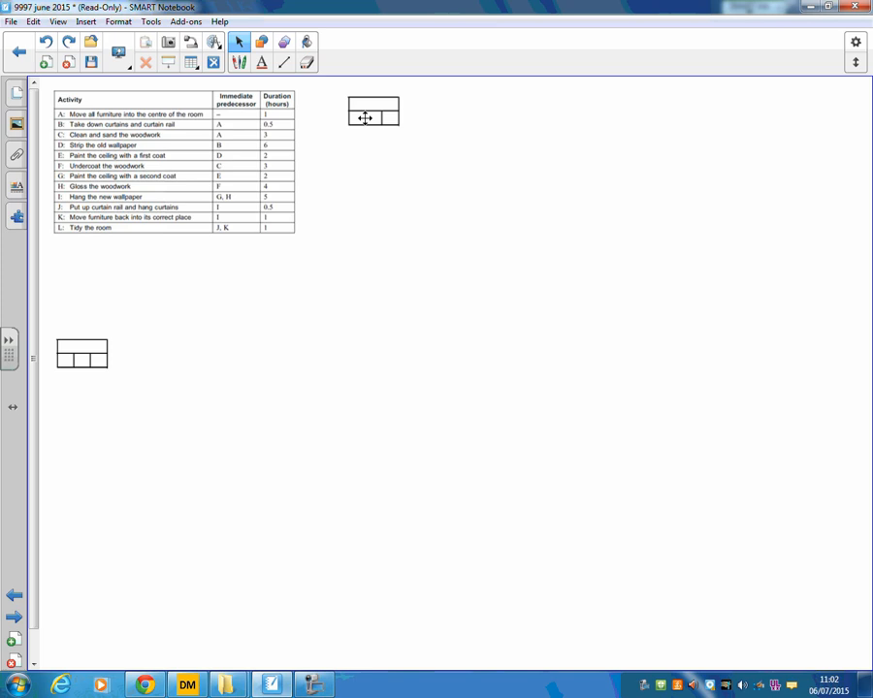
pyautogui.moveTo(373, 117); pyautogui.dragTo(166, 315)
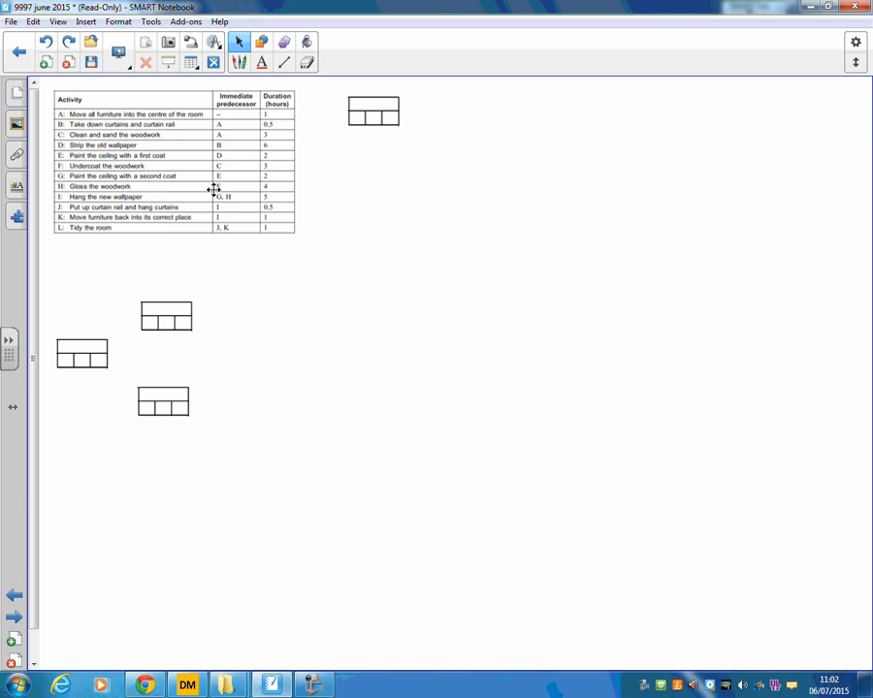
pyautogui.moveTo(330, 121)
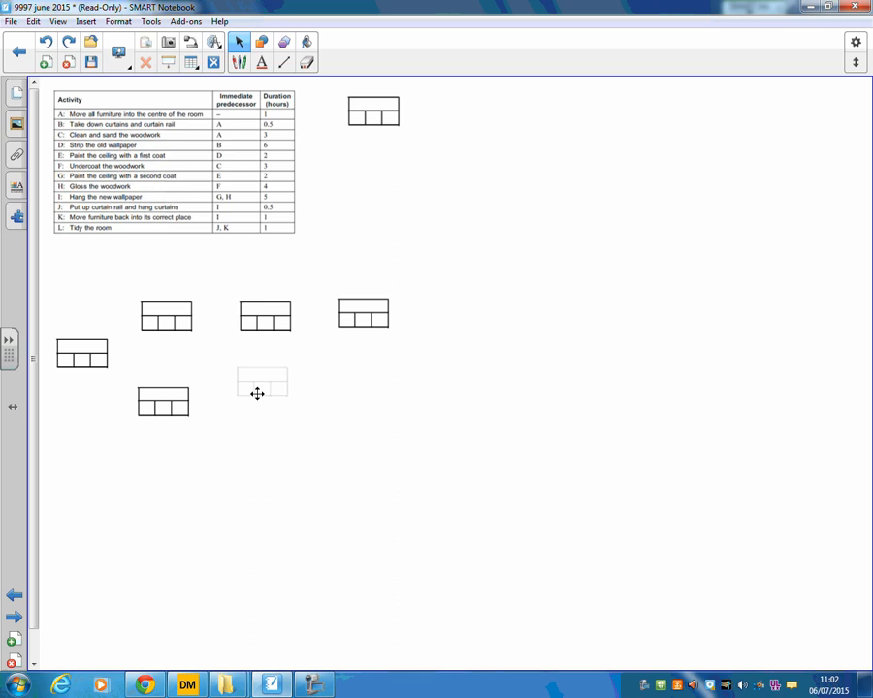
pyautogui.moveTo(262, 381); pyautogui.dragTo(267, 402)
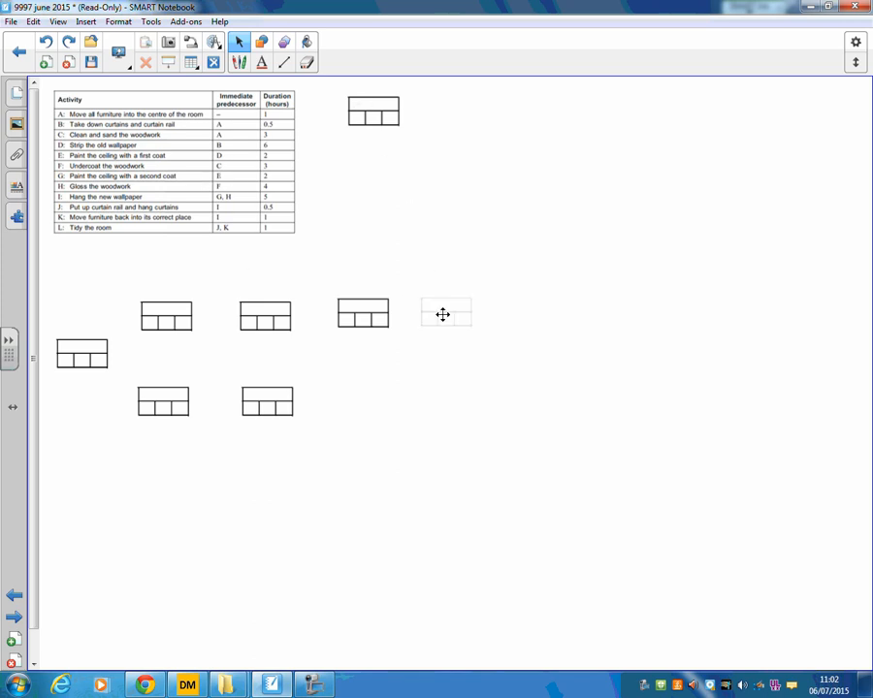
pyautogui.moveTo(444, 313); pyautogui.dragTo(371, 388)
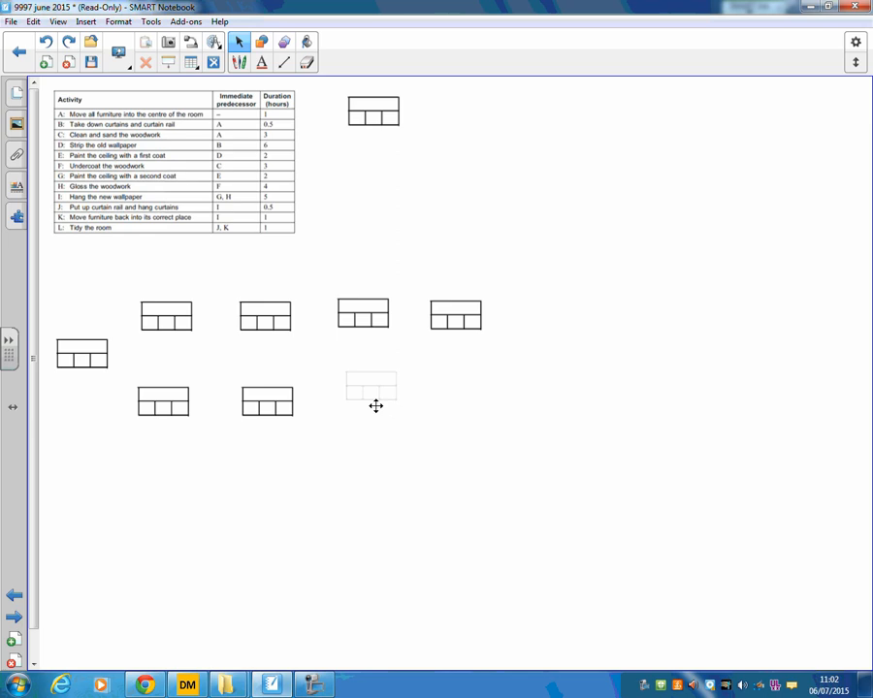
pyautogui.moveTo(370, 386); pyautogui.dragTo(367, 401)
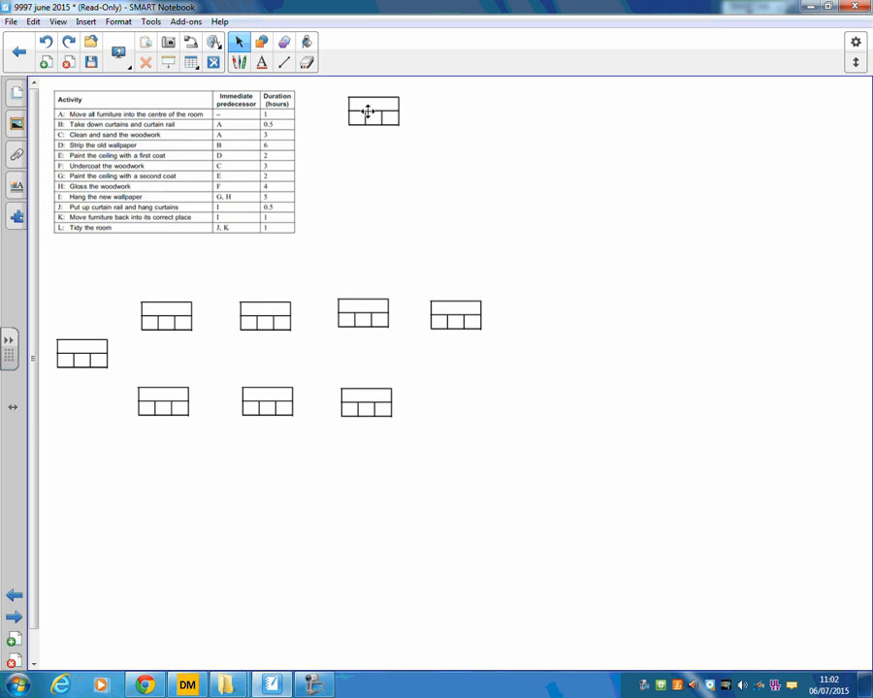
pyautogui.moveTo(373, 110); pyautogui.dragTo(555, 367)
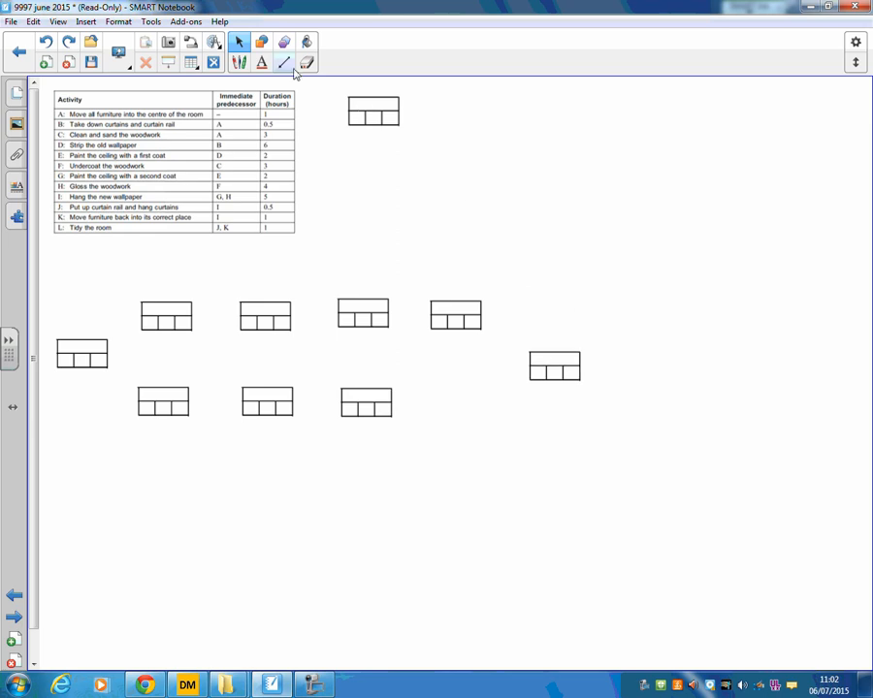
# Step: Connect the last boxes of the upper and lower rows to the right-hand box, undoing a stray thick red line
pyautogui.moveTo(478, 312); pyautogui.dragTo(526, 371)
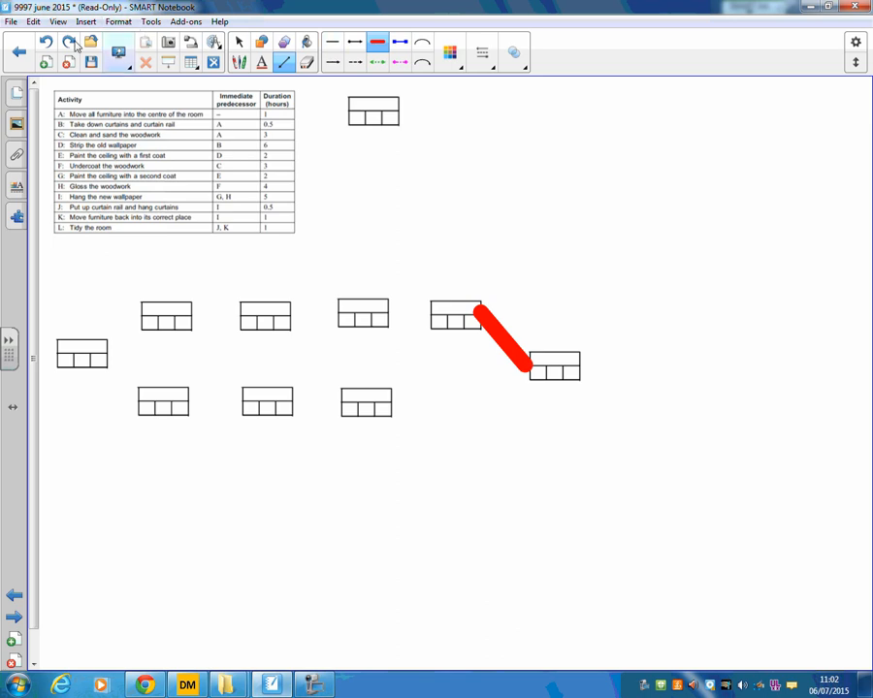
pyautogui.click(68, 41)
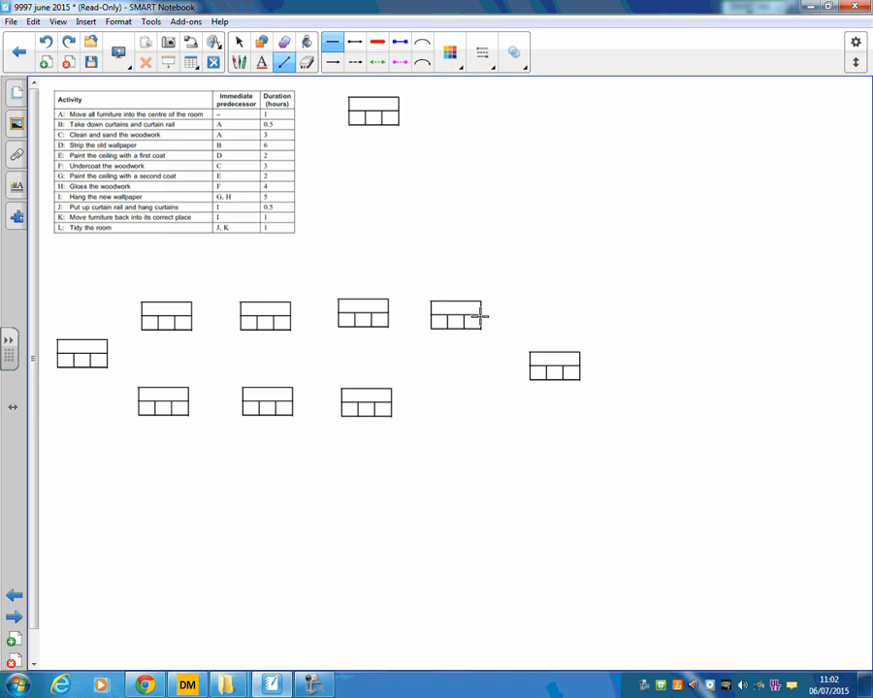
pyautogui.moveTo(480, 320); pyautogui.dragTo(529, 366)
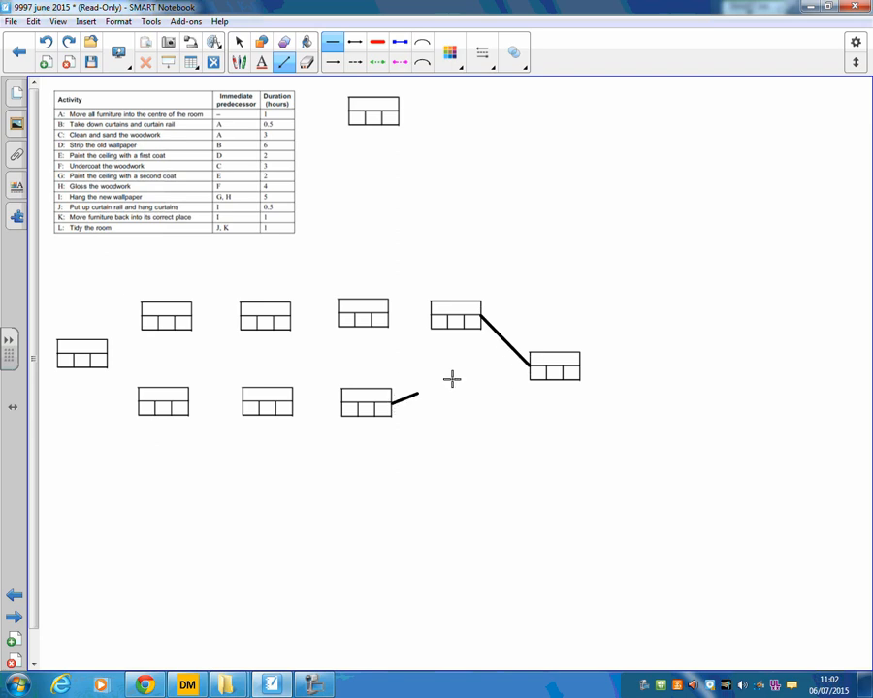
pyautogui.moveTo(393, 401); pyautogui.dragTo(532, 367)
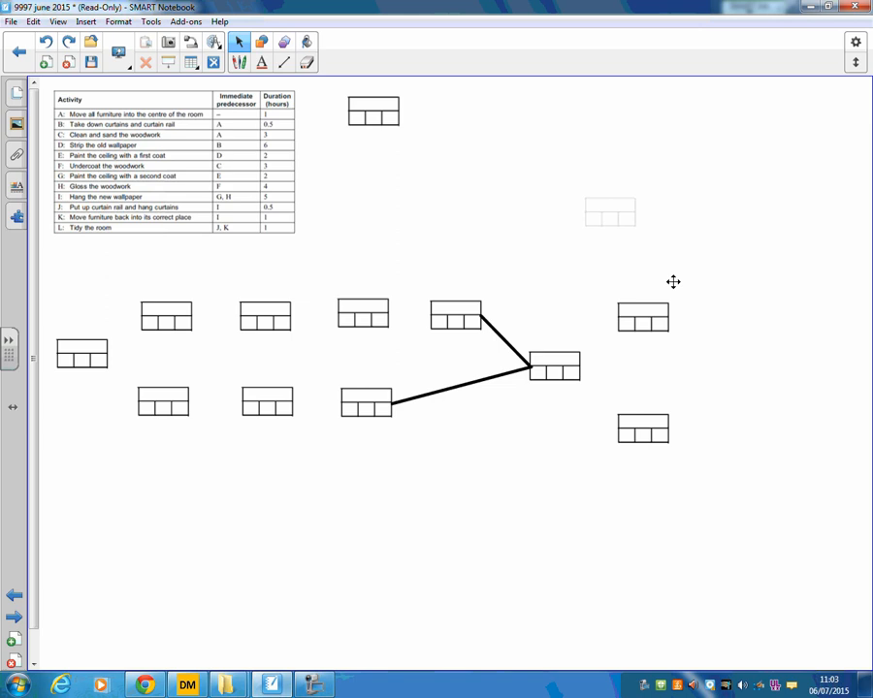
pyautogui.click(284, 62)
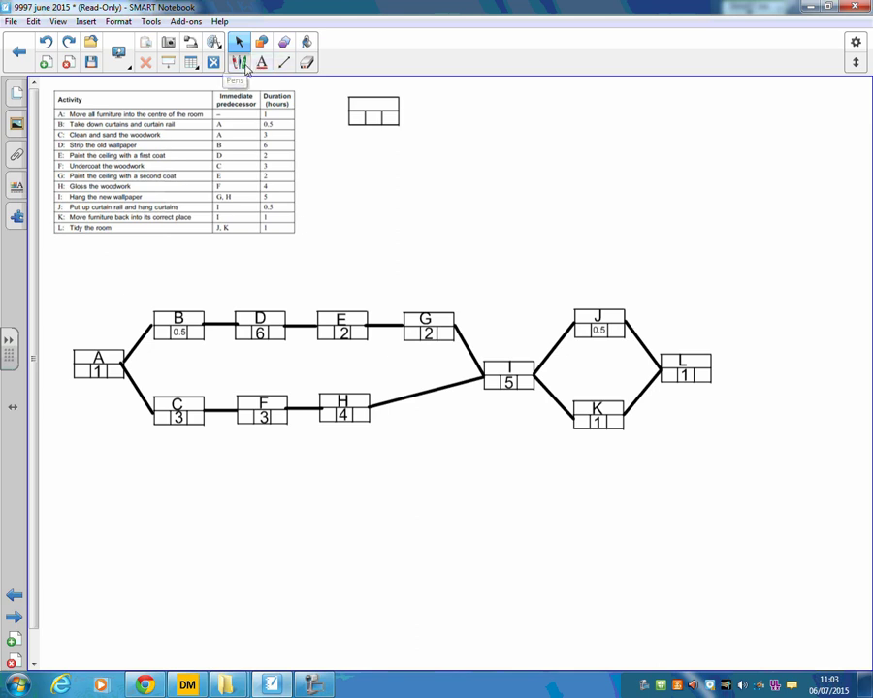
# Step: Handwrite earliest start times in red in the box cells, including boxes I and L
pyautogui.click(238, 42)
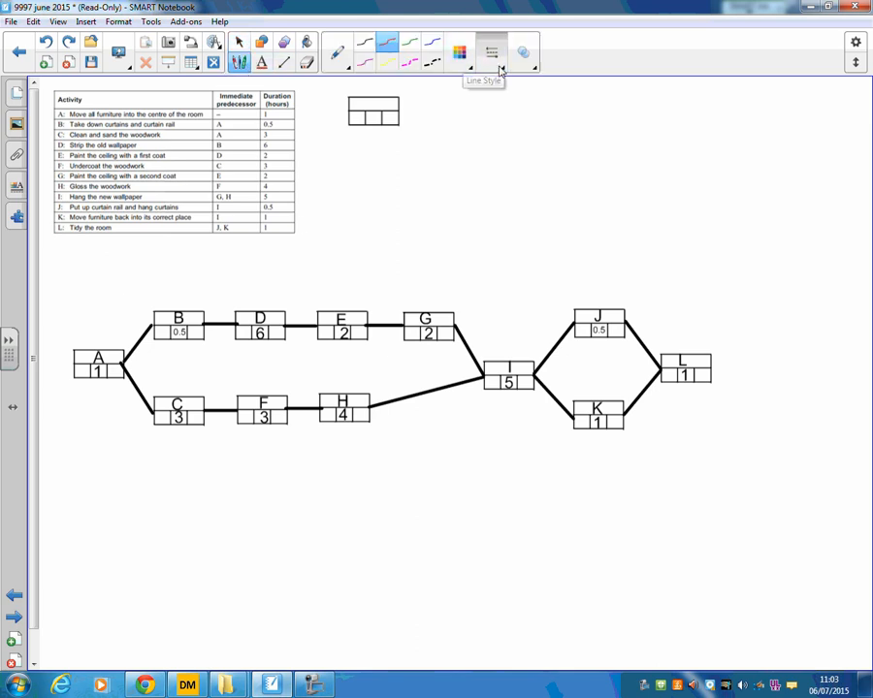
pyautogui.click(492, 52)
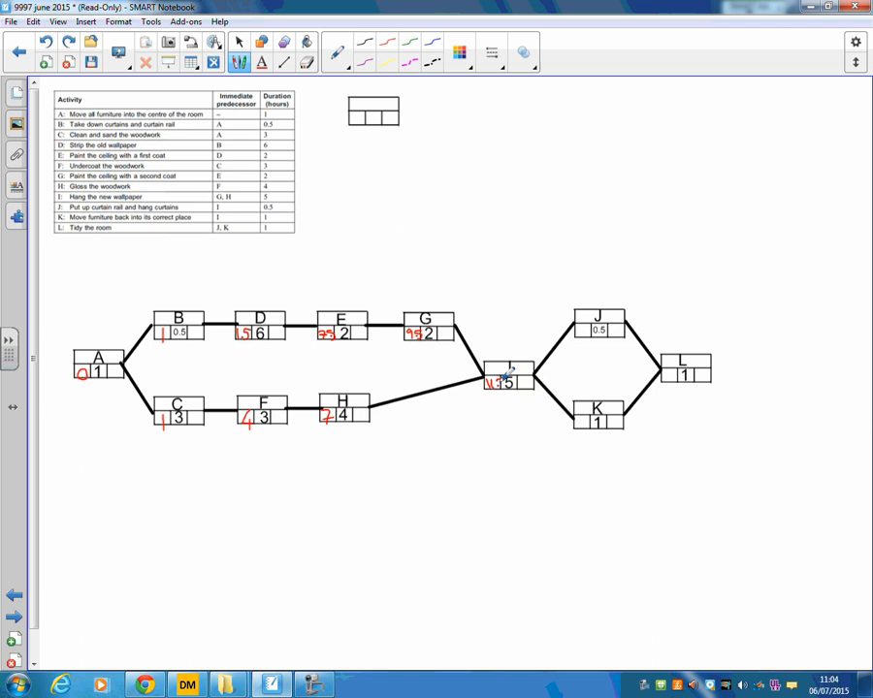
pyautogui.moveTo(306, 485); pyautogui.dragTo(359, 480)
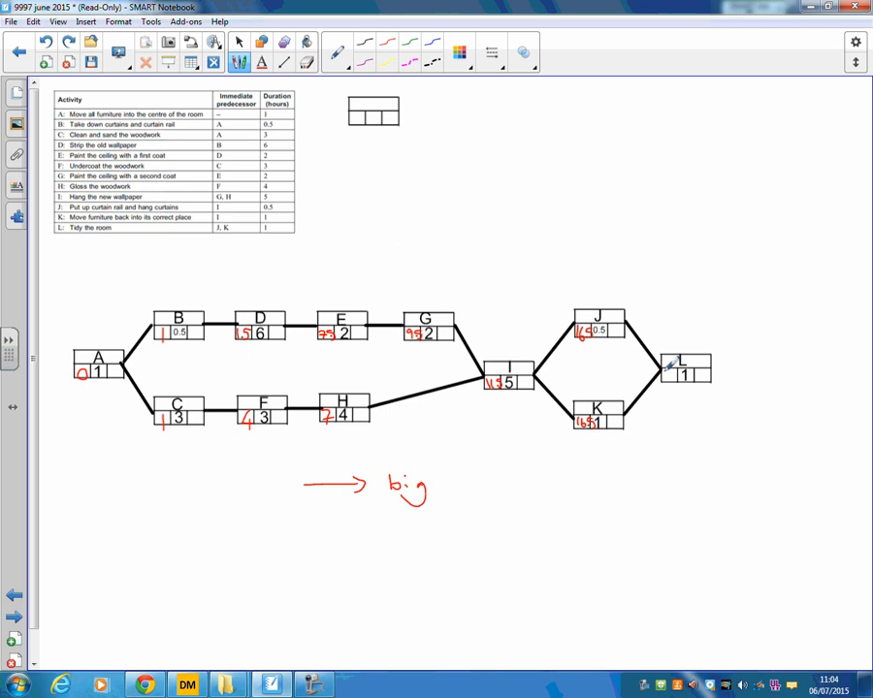
pyautogui.click(669, 376)
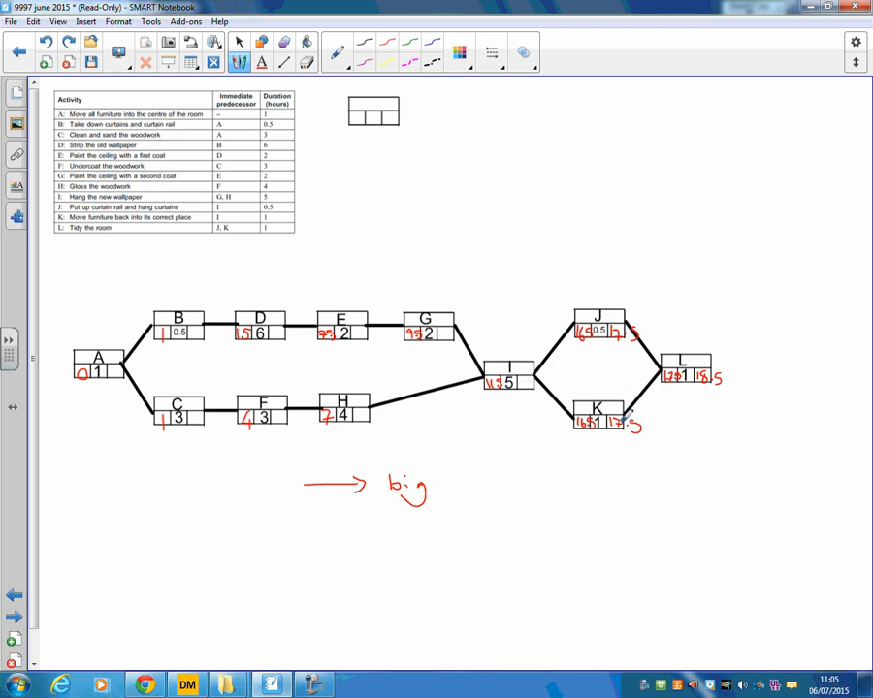
pyautogui.moveTo(527, 381)
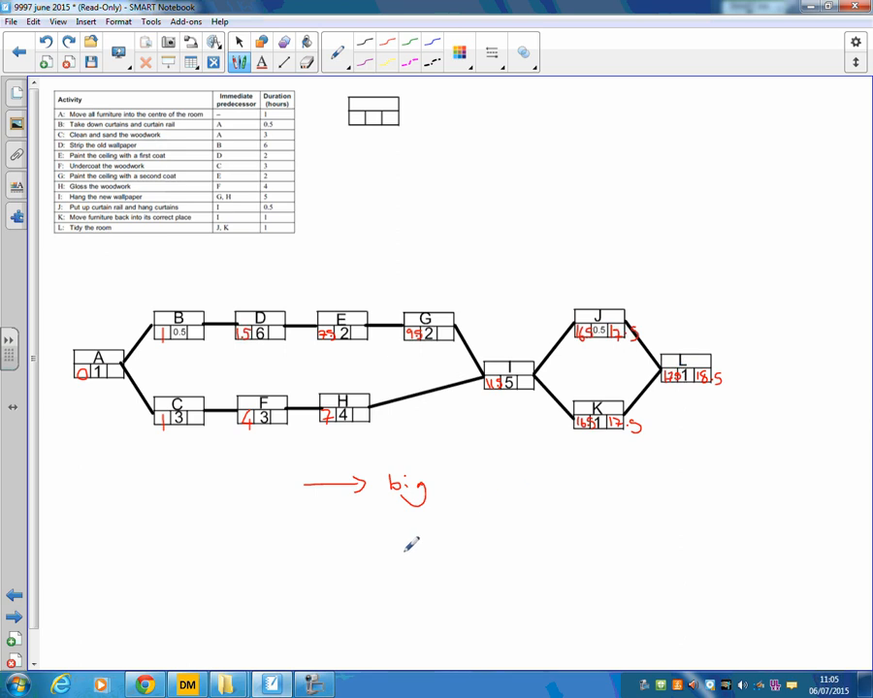
# Step: Draw a leftward arrow below the network and write 'Small' beside it
pyautogui.moveTo(396, 556); pyautogui.dragTo(341, 563)
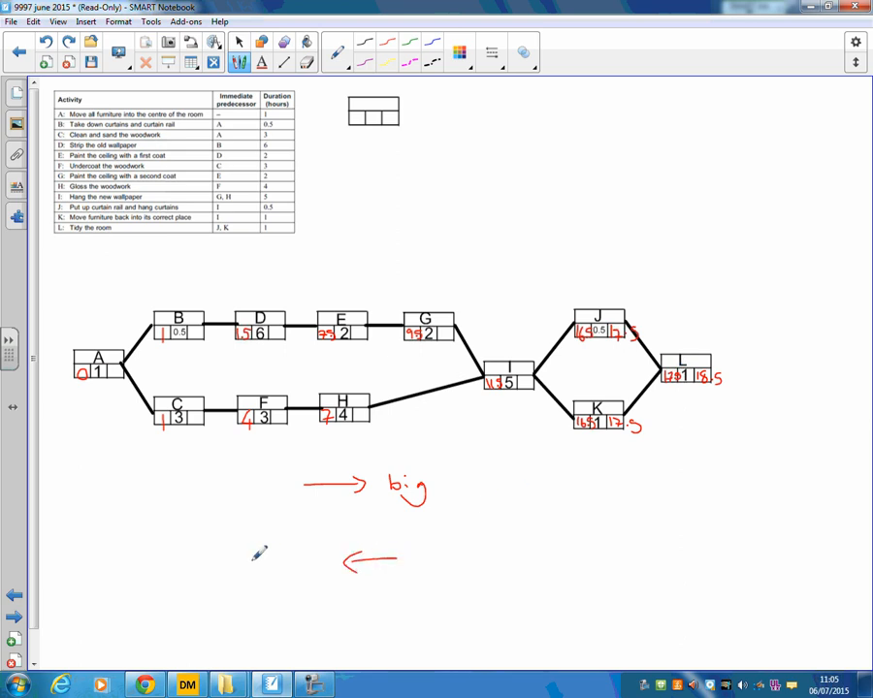
pyautogui.moveTo(233, 573); pyautogui.dragTo(291, 567)
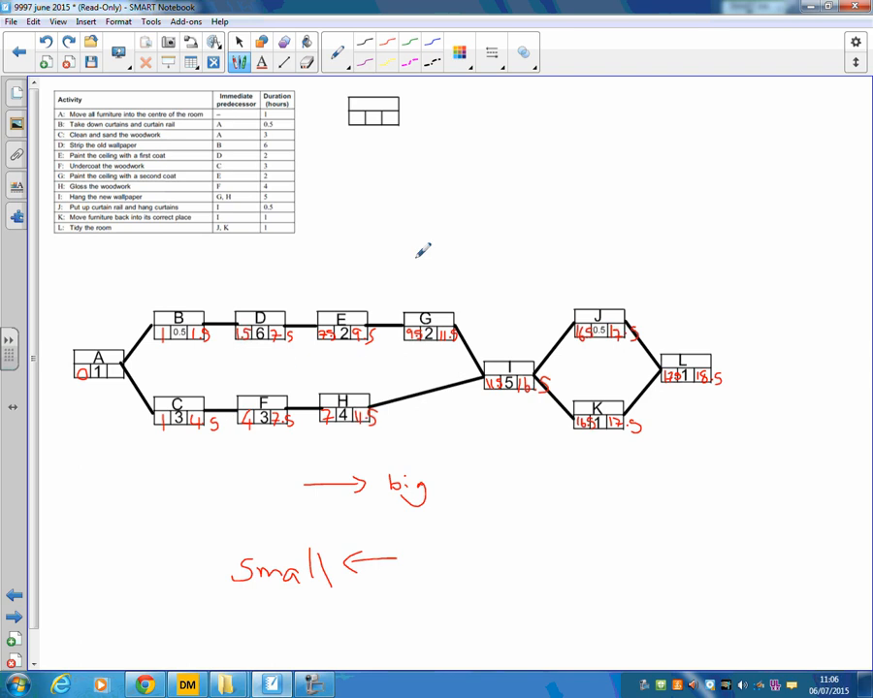
pyautogui.moveTo(112, 383)
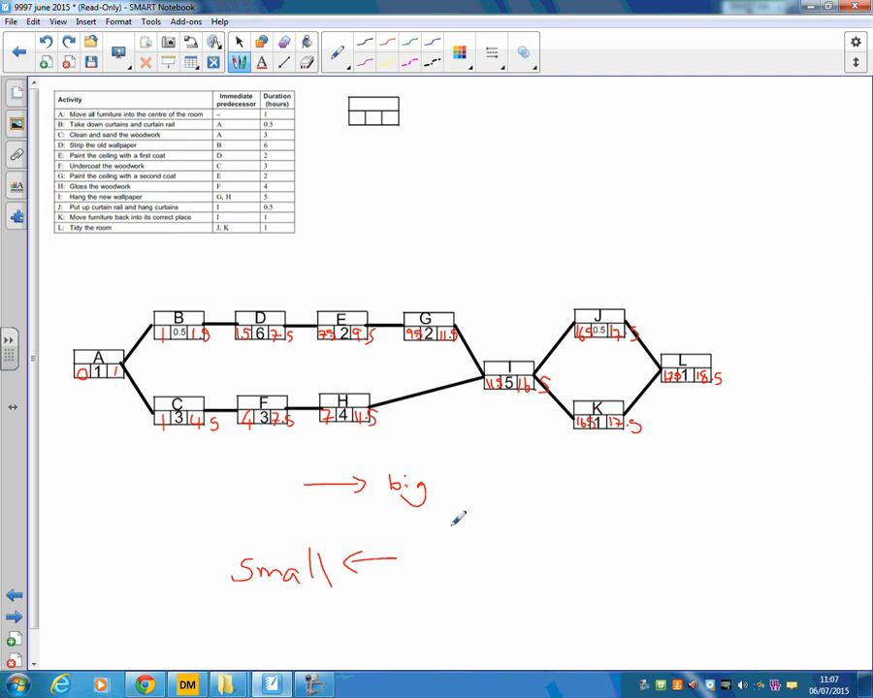
pyautogui.moveTo(465, 517)
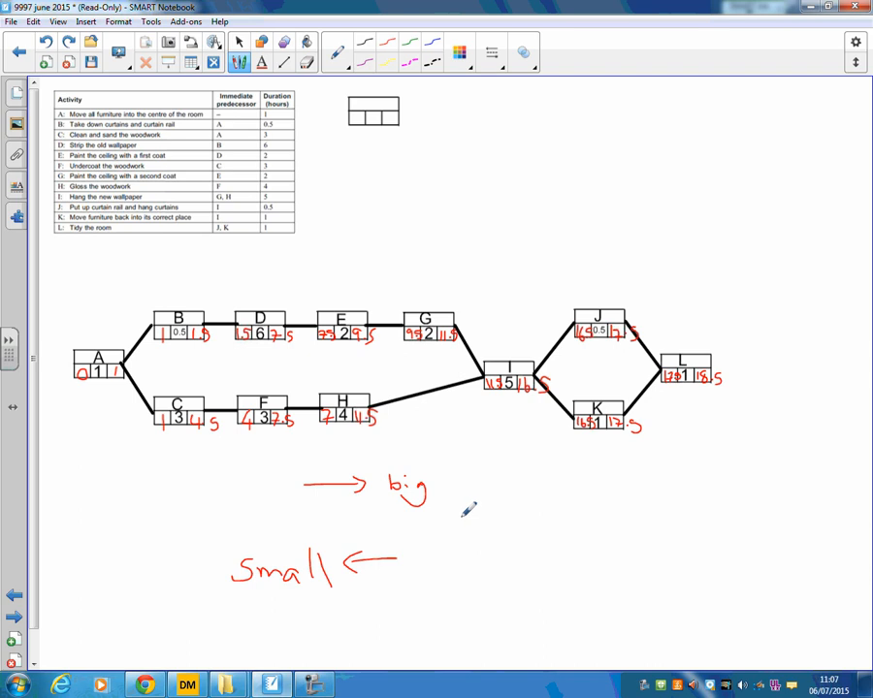
pyautogui.moveTo(158, 463)
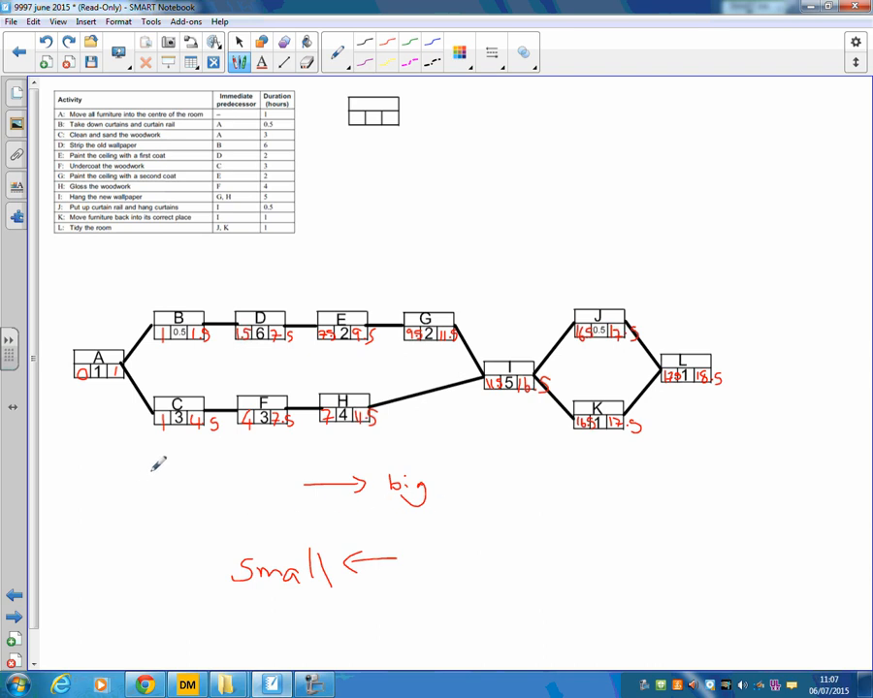